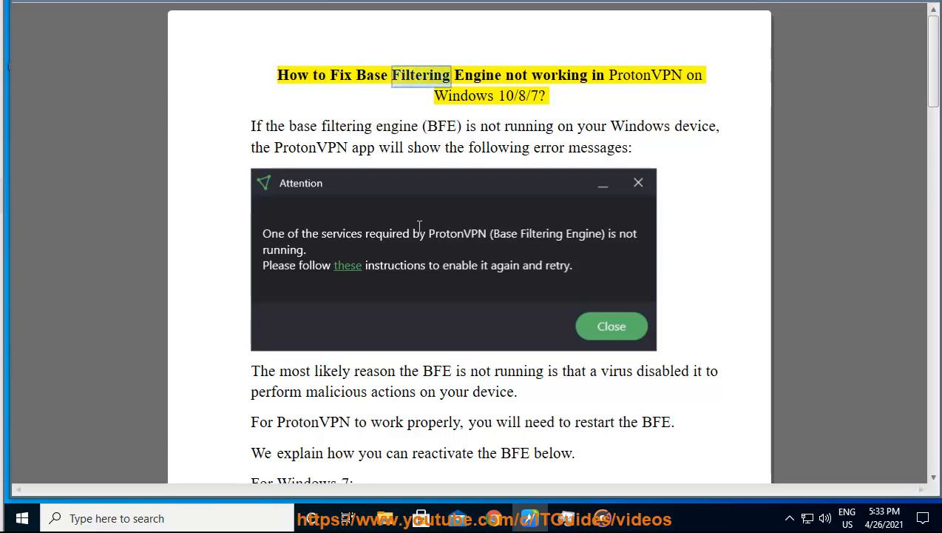
Step: Read the guide's opening paragraphs on ProtonVPN error messages and the service not running
double_click(465, 95)
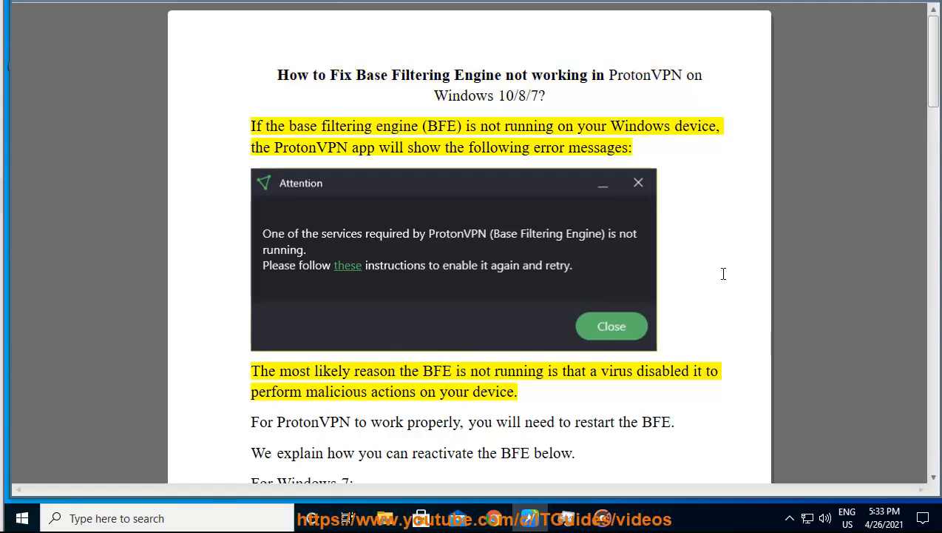
double_click(441, 126)
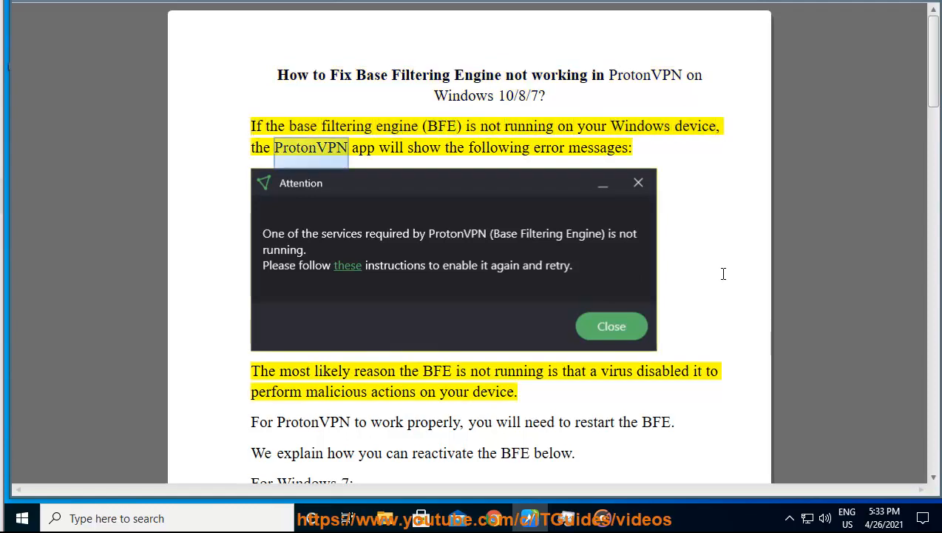
double_click(604, 148)
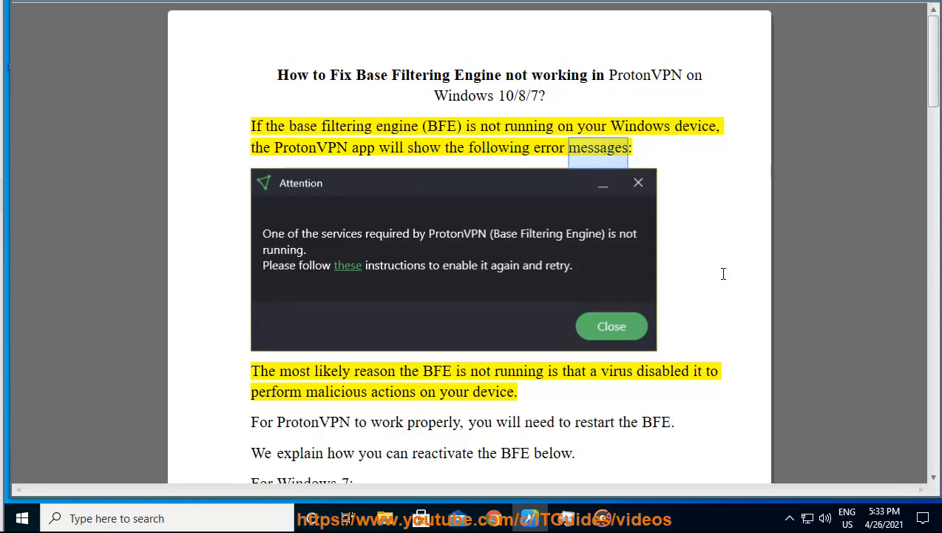
double_click(519, 371)
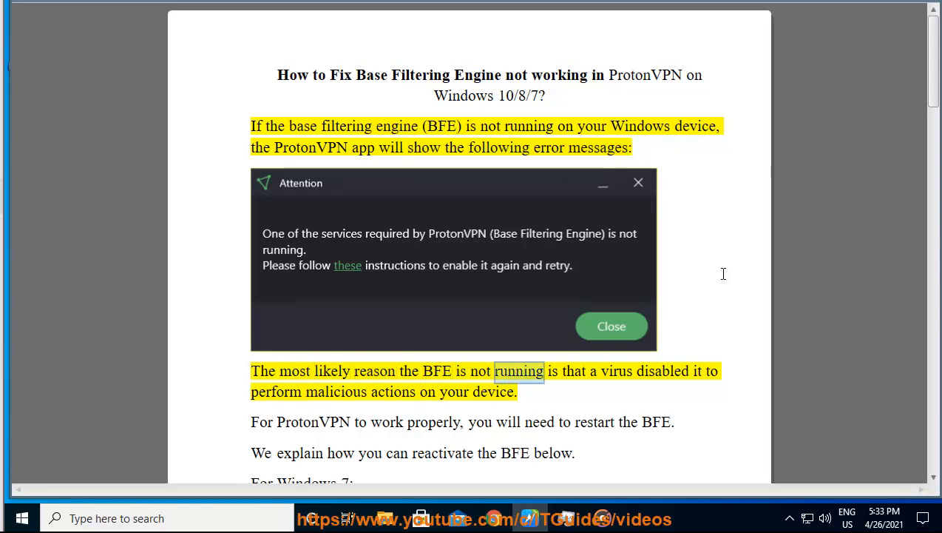
double_click(394, 391)
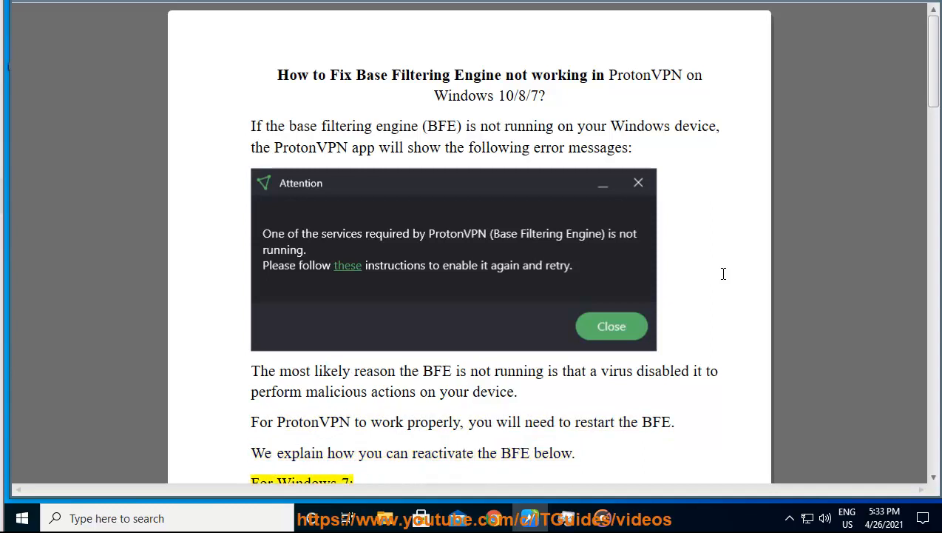
scroll("down", 3)
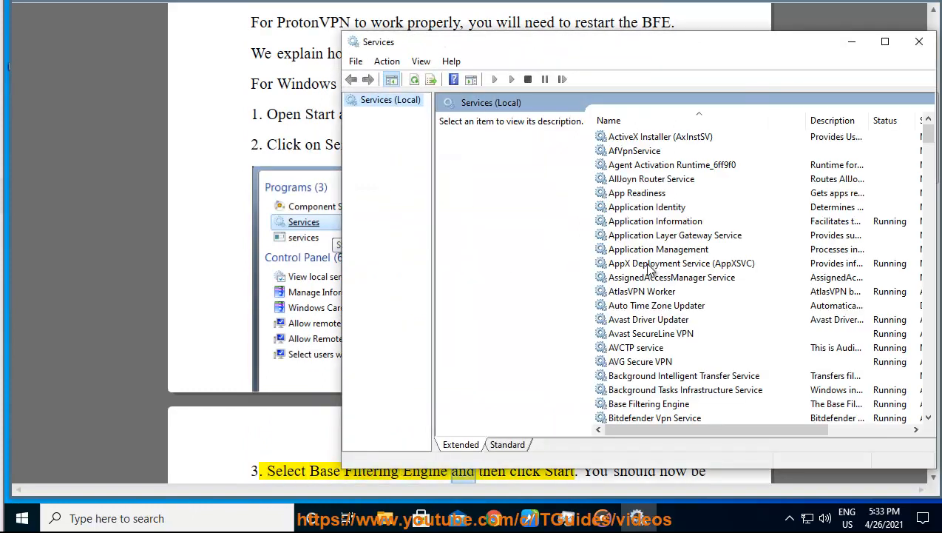
Step: Inspect Background Intelligent Transfer Service and Base Filtering Engine in Services, then continue the guide
left_click(684, 375)
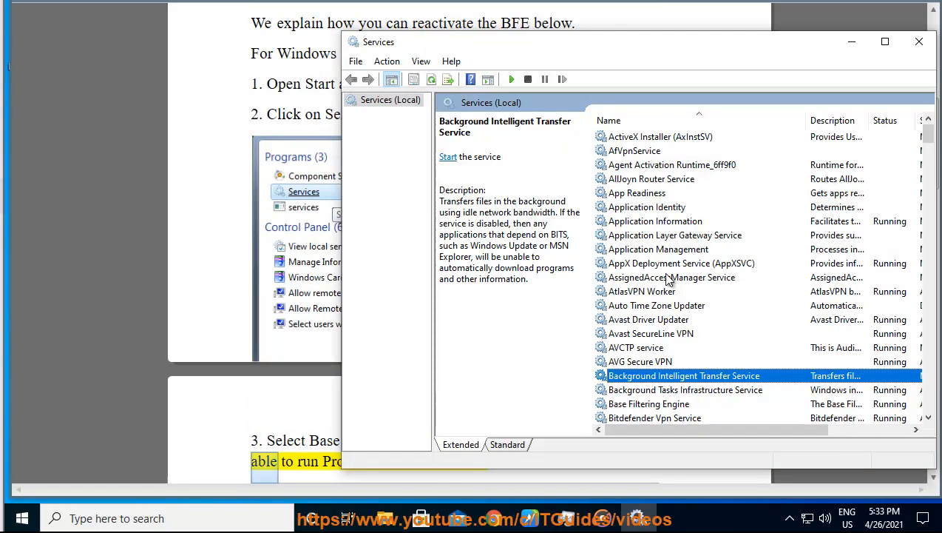
left_click(649, 403)
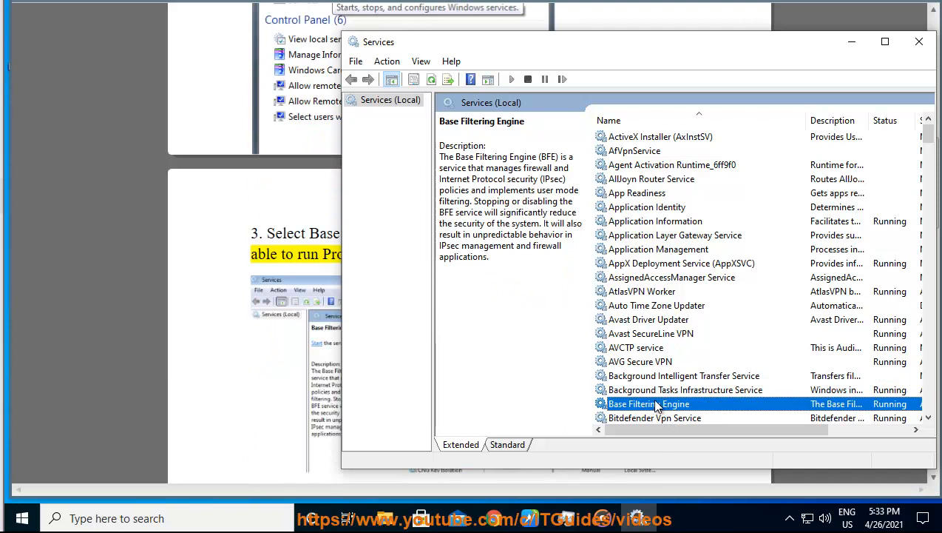
right_click(656, 403)
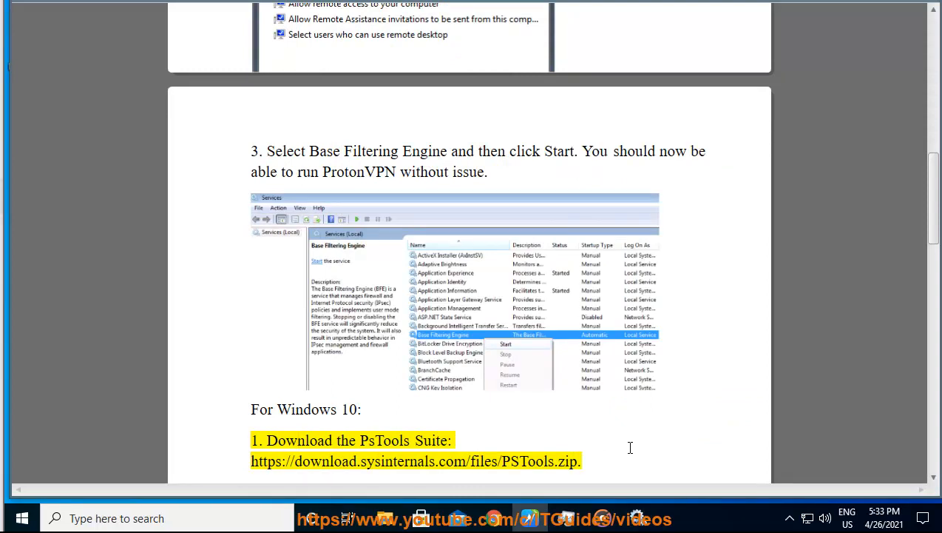
scroll("down", 3)
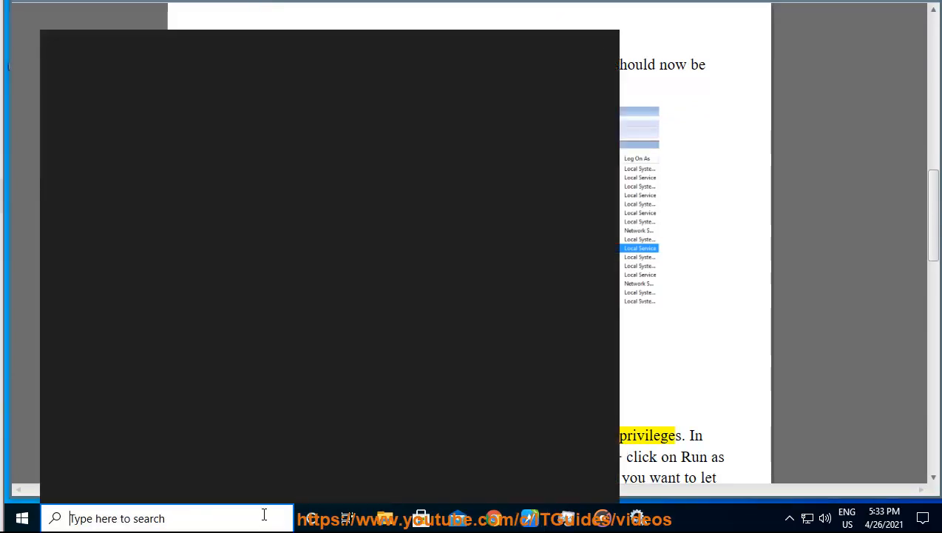
Step: Search 'Command Prompt', run it as administrator, and approve the User Account Control prompt
type("Command Prompt")
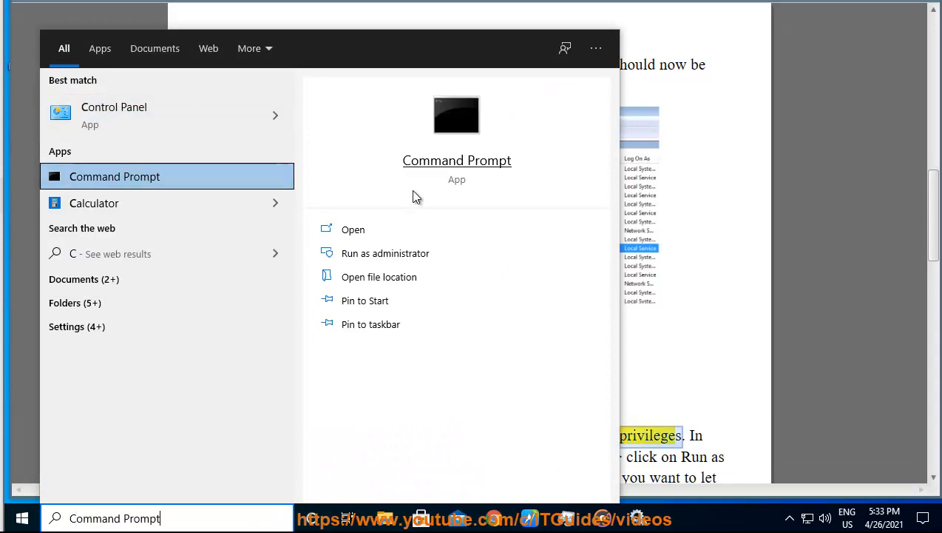
left_click(385, 253)
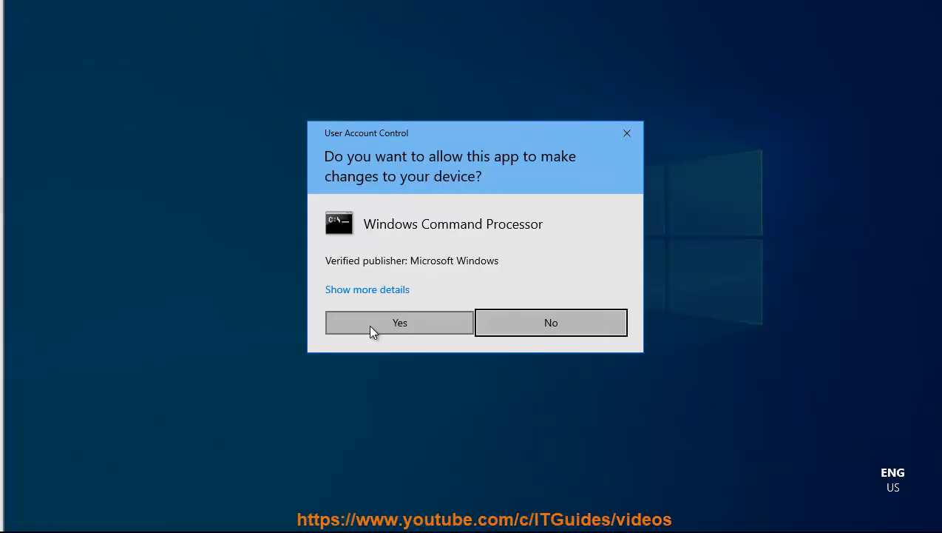
left_click(400, 322)
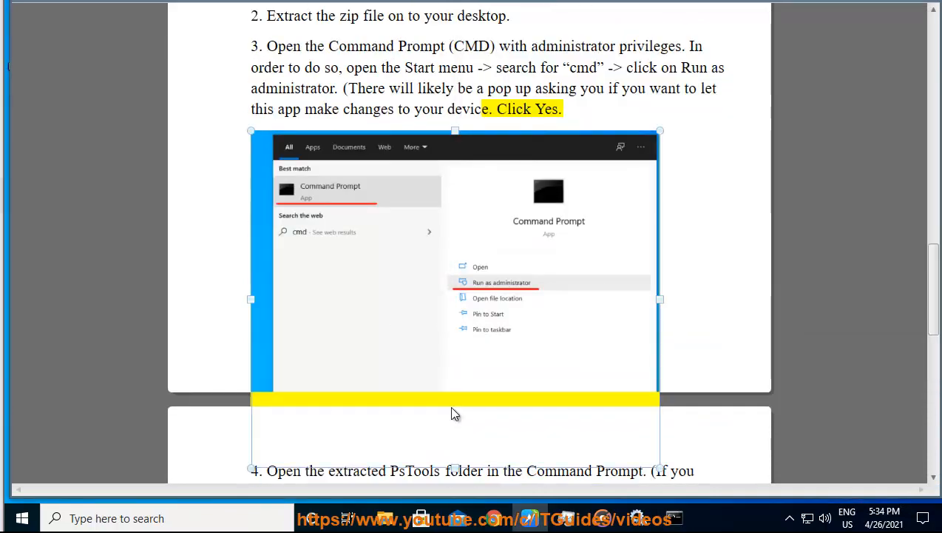
Step: Read step 4 on the PSTools folder path and the start of step 5
scroll("down", 3)
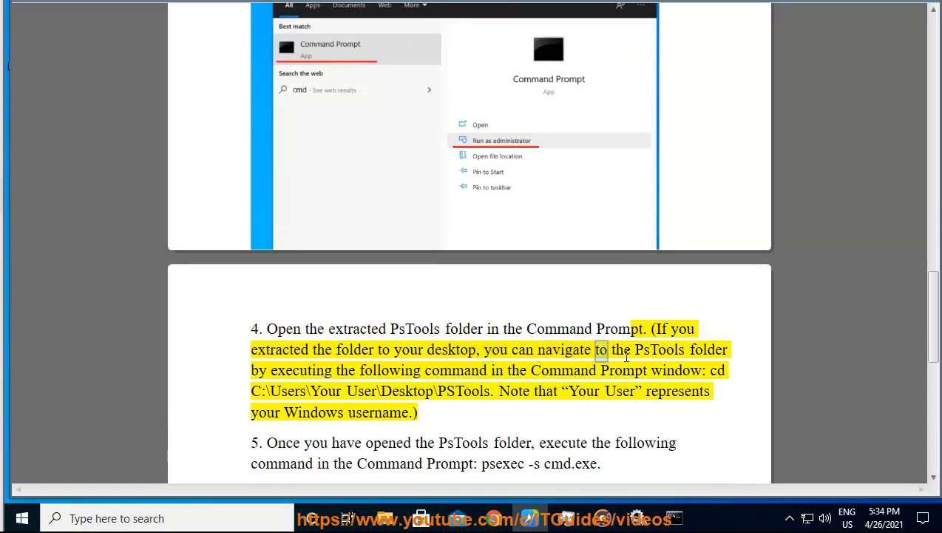
double_click(455, 370)
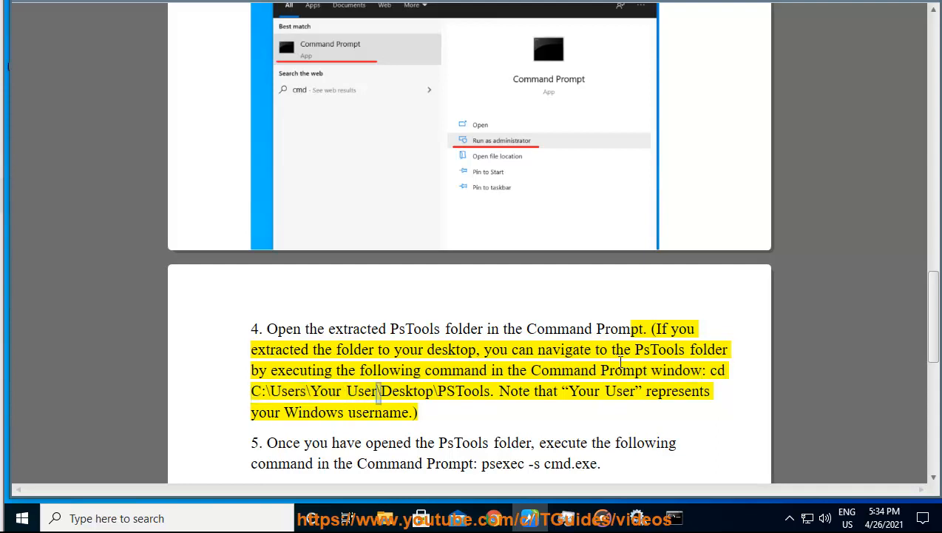
double_click(462, 391)
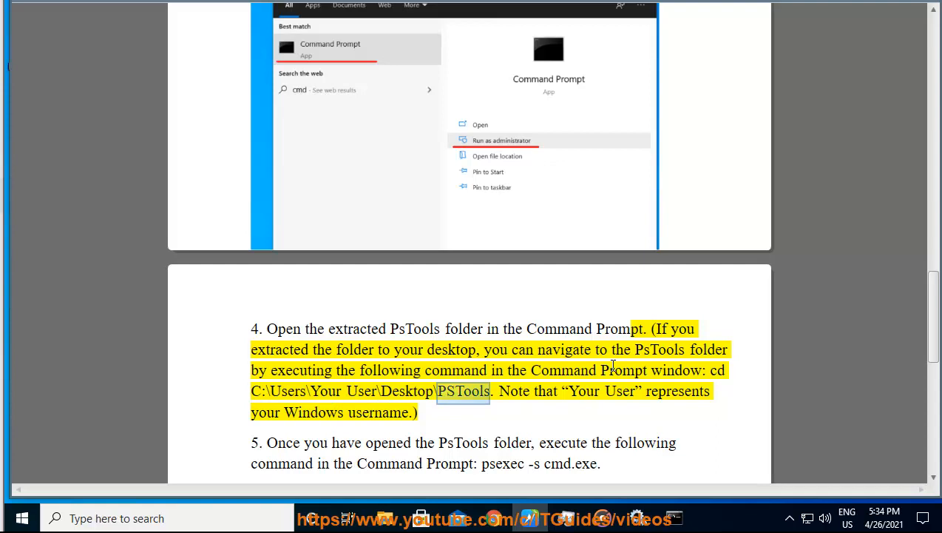
double_click(378, 412)
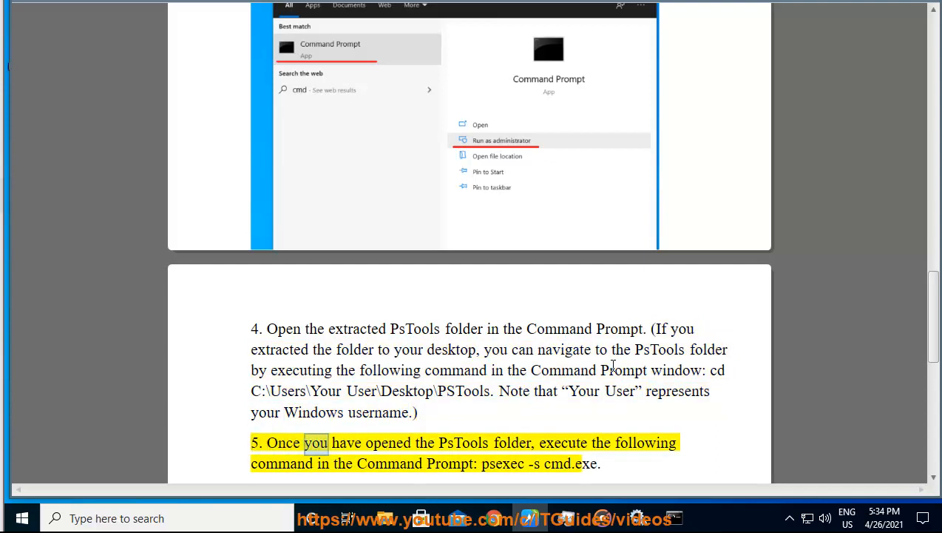
double_click(562, 443)
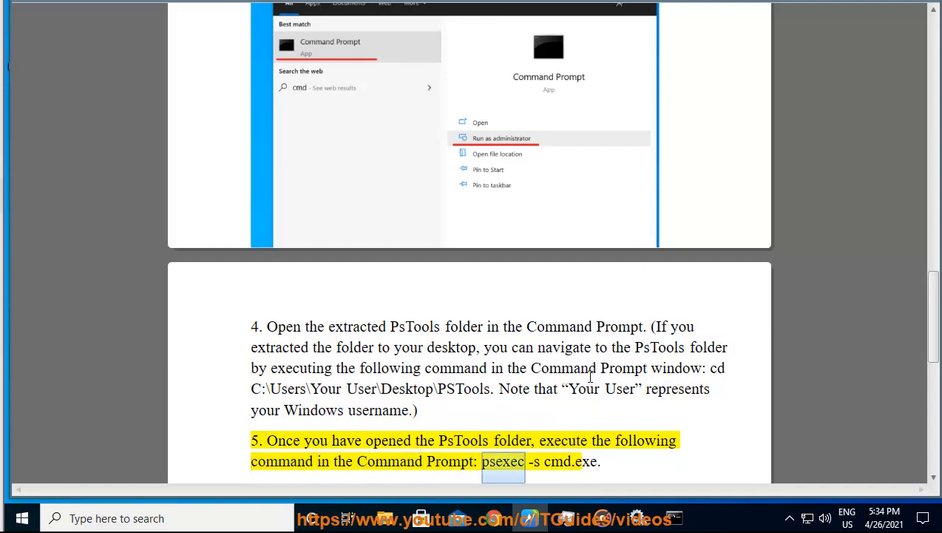
Step: Read step 6 on setting BFE to auto, then copy 'psexec -s cmd.exe'
scroll("down", 3)
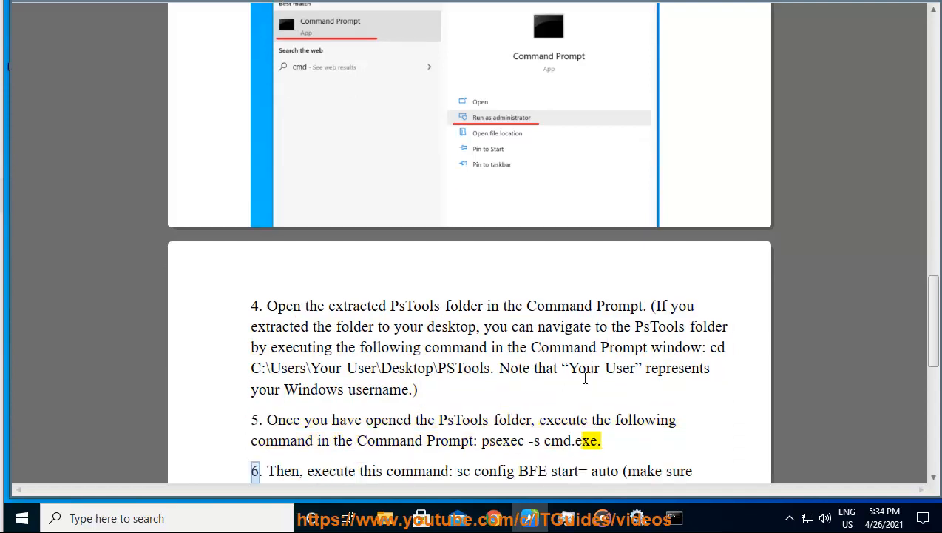
double_click(411, 471)
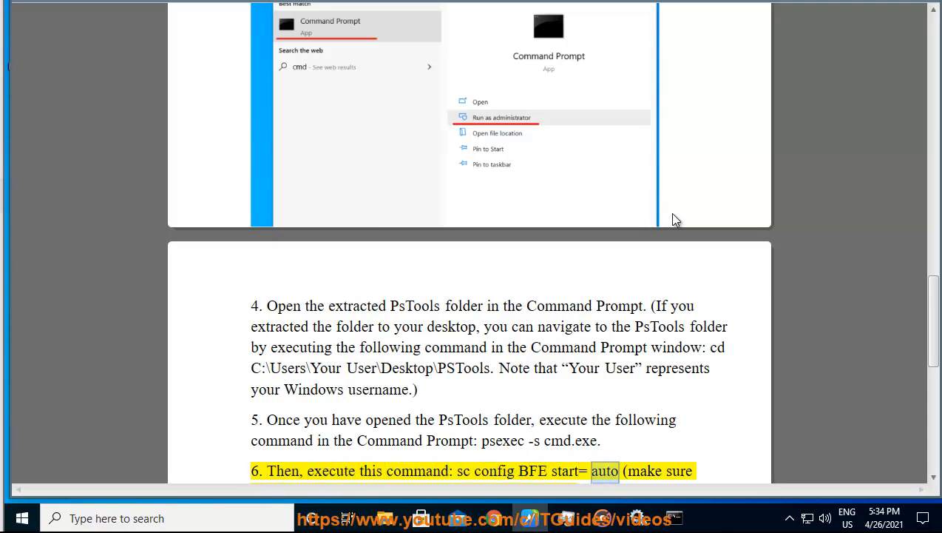
scroll("down", 3)
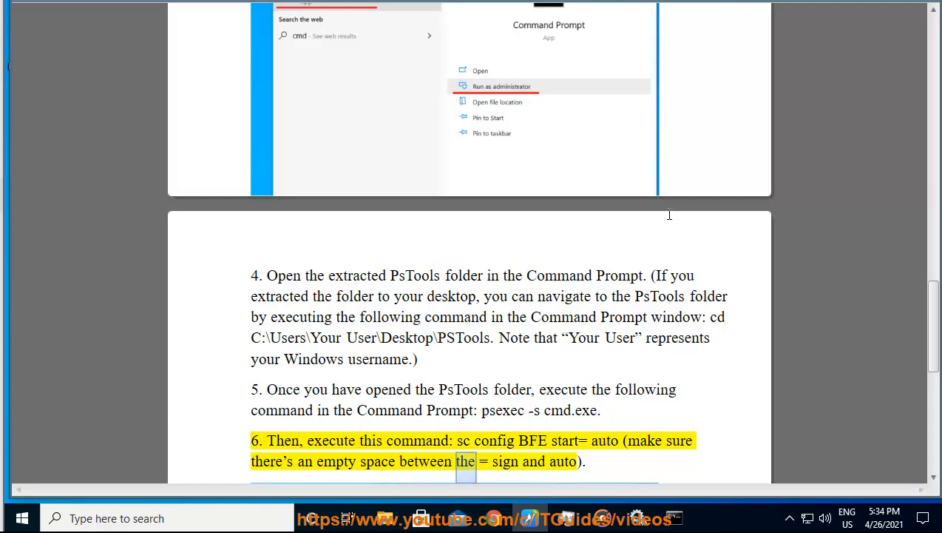
scroll("down", 3)
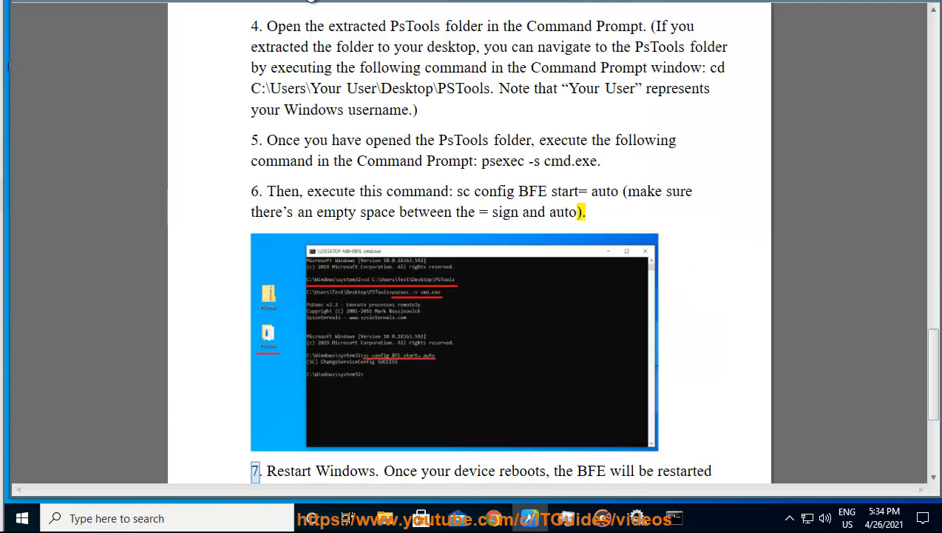
left_click_drag(463, 160, 598, 160)
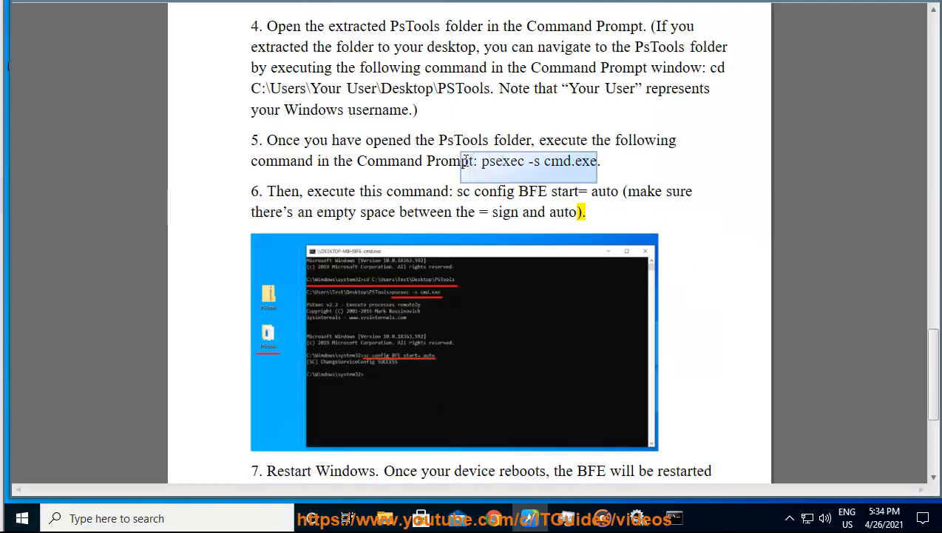
right_click(529, 161)
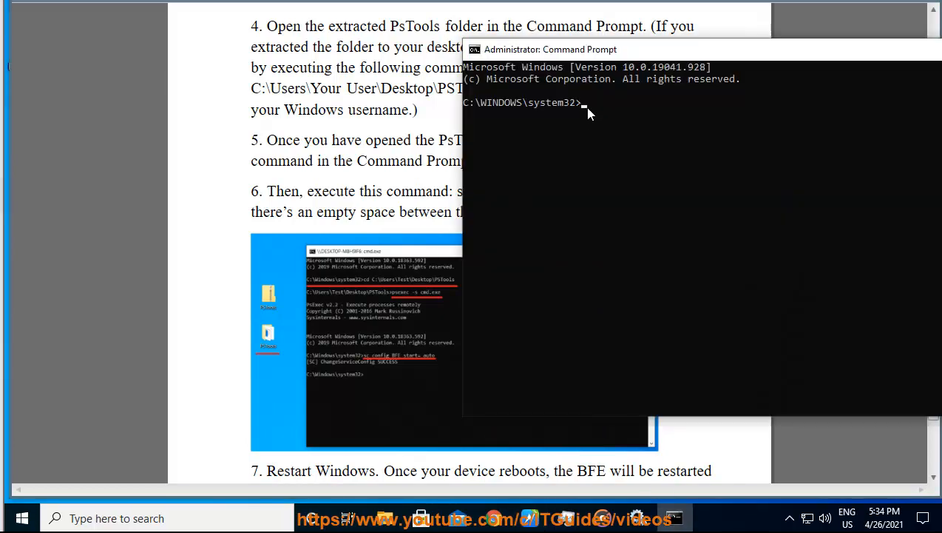
Step: Enter 'psexec -s cmd.exe' in the admin prompt and select the sc config BFE command
type("psexec -s cmd.exe")
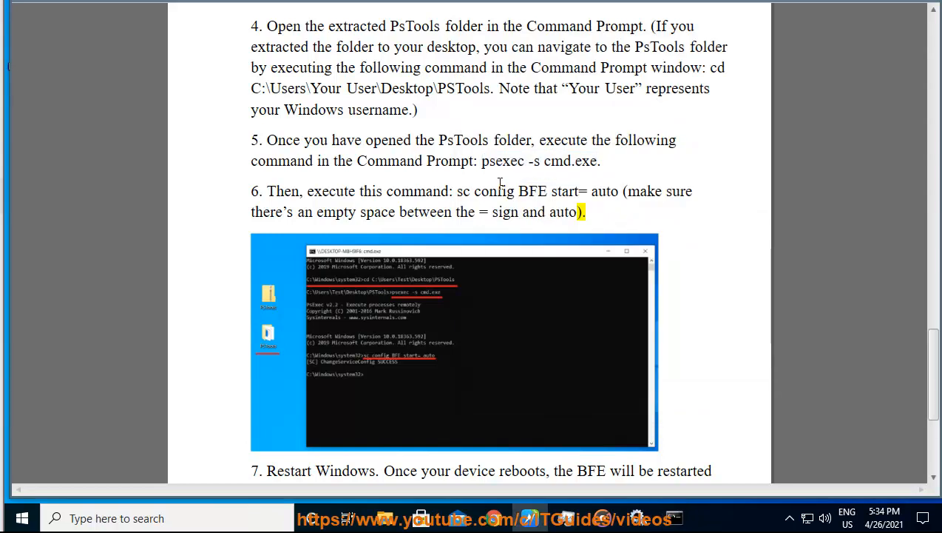
left_click_drag(457, 191, 516, 191)
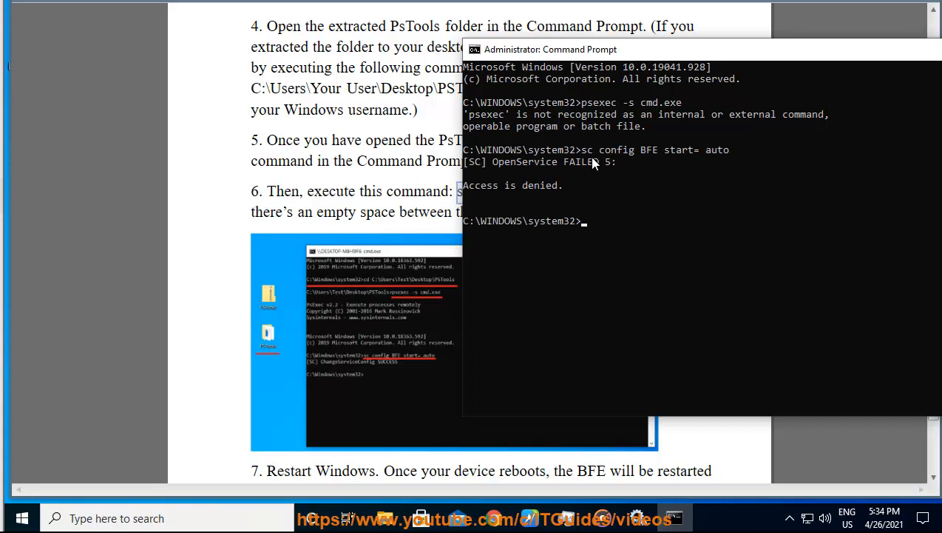
mouse_move(359, 190)
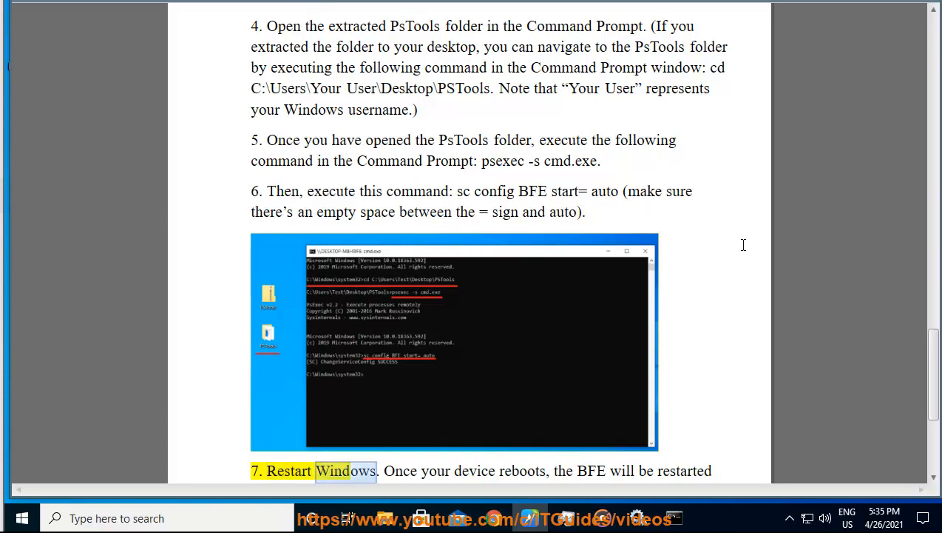
left_click(25, 518)
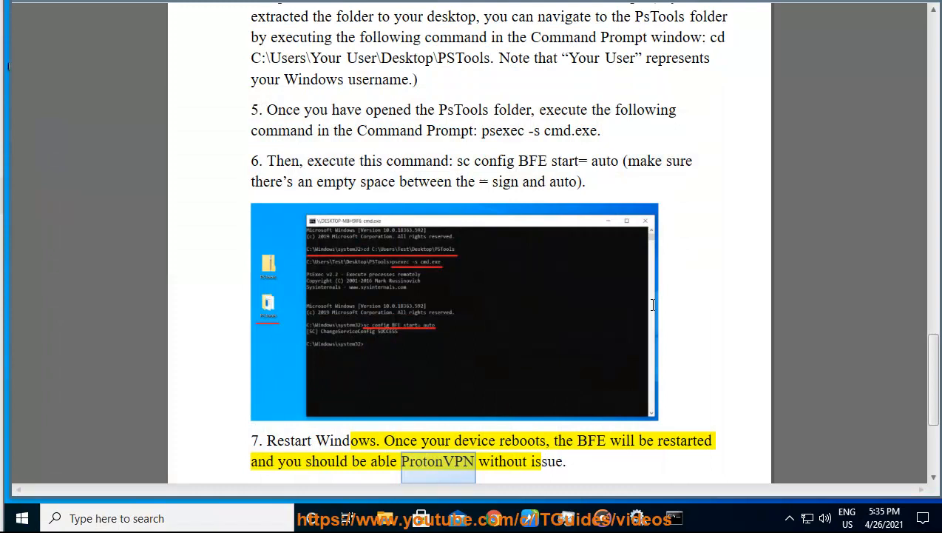
scroll("down", 3)
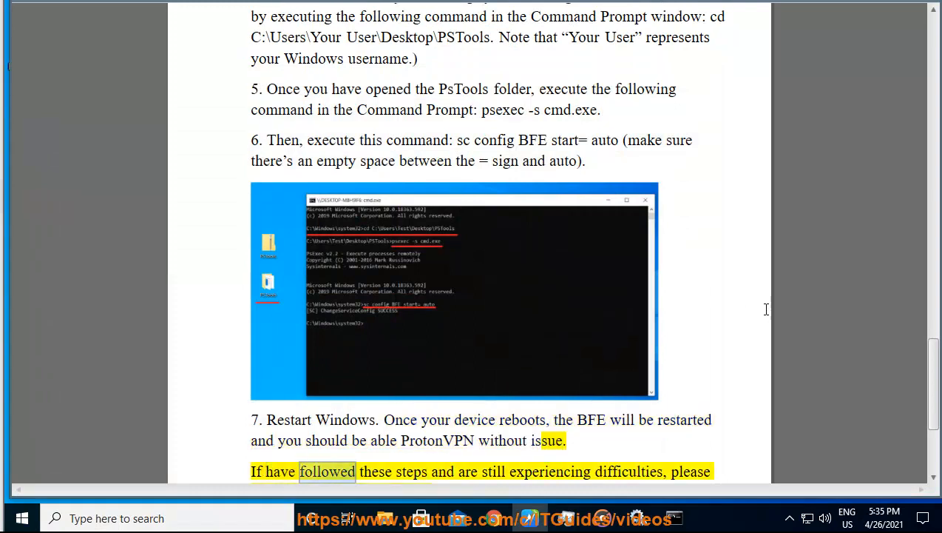
double_click(631, 471)
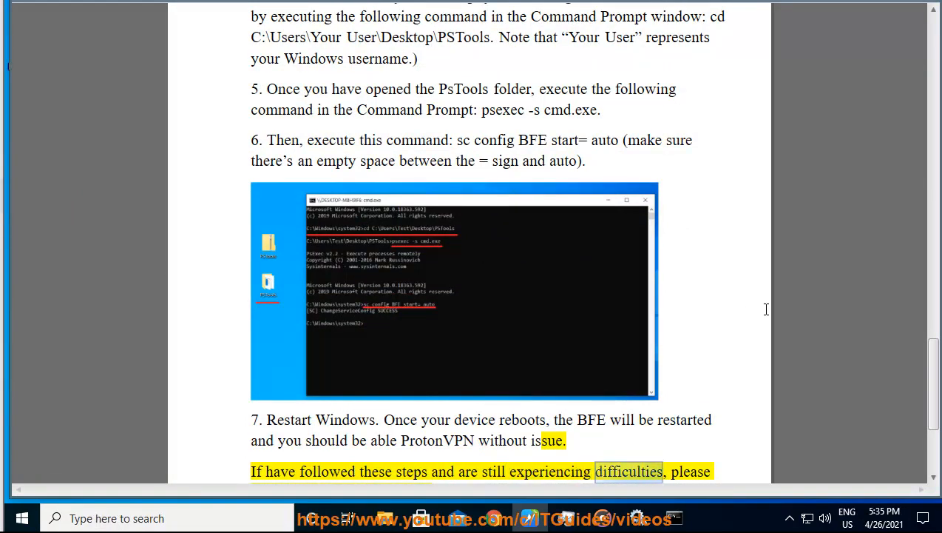
scroll("down", 3)
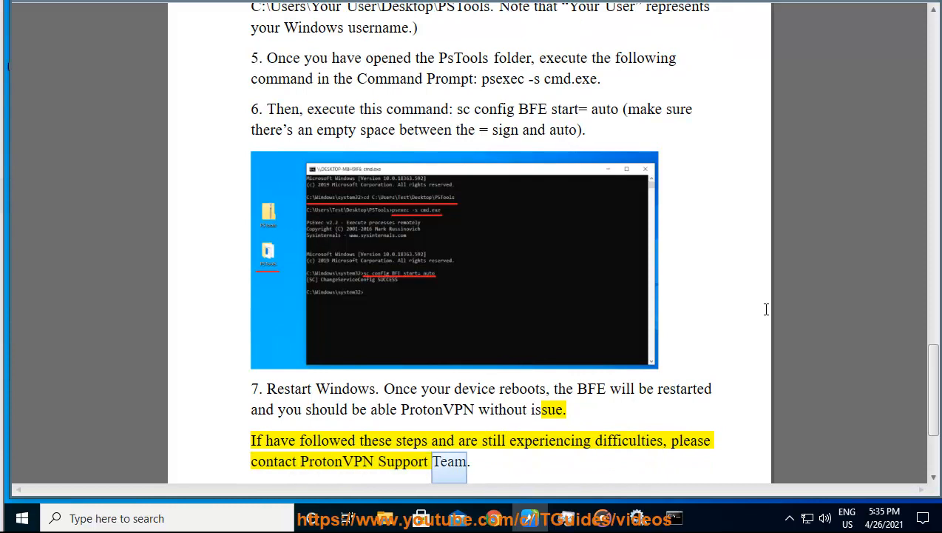